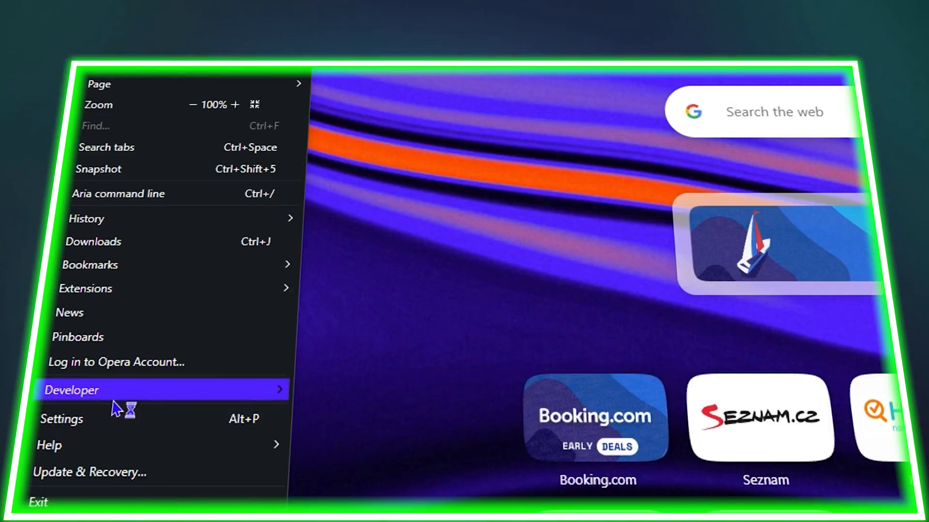
Step: Go to Opera's Settings page and reach the Privacy and security section
click(61, 419)
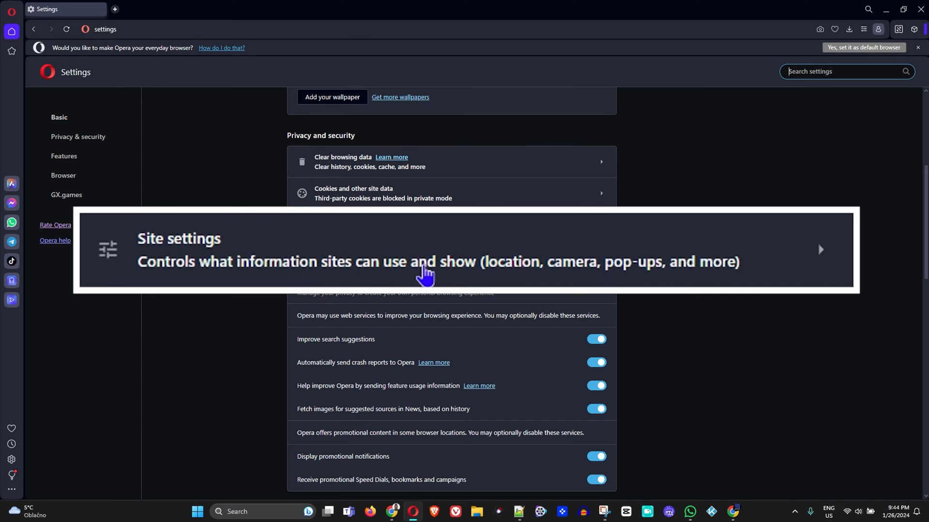
mouse_move(600, 281)
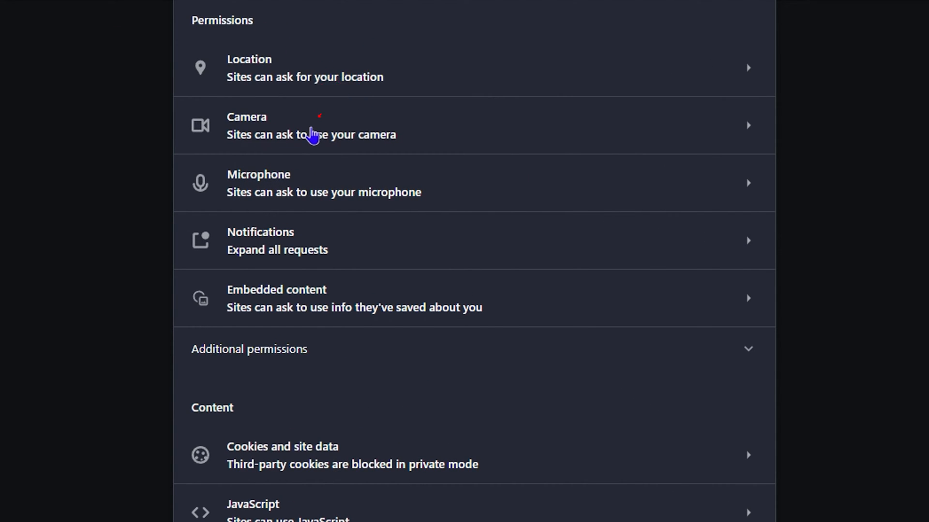
Step: Go to the Camera permission page, currently letting sites ask for camera access
click(309, 125)
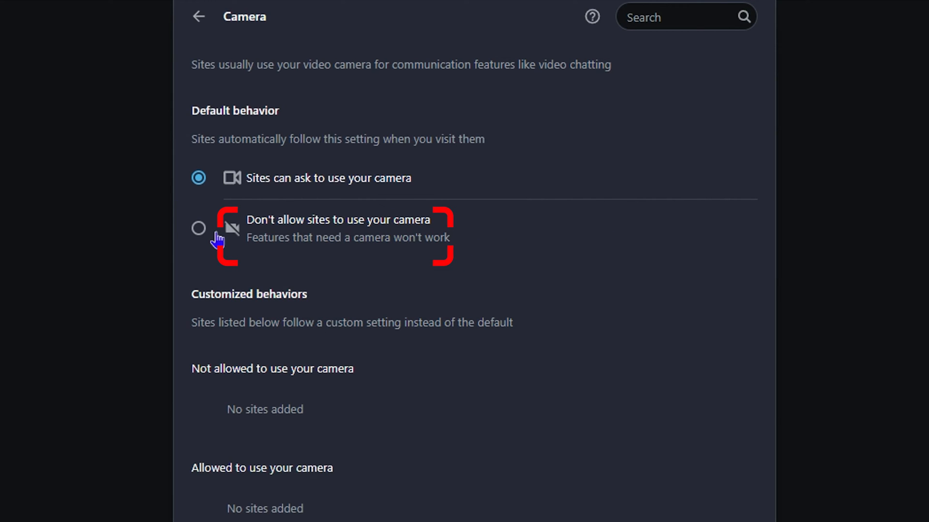
Step: Block camera access for all sites, then restore 'Sites can ask to use your camera'
click(198, 228)
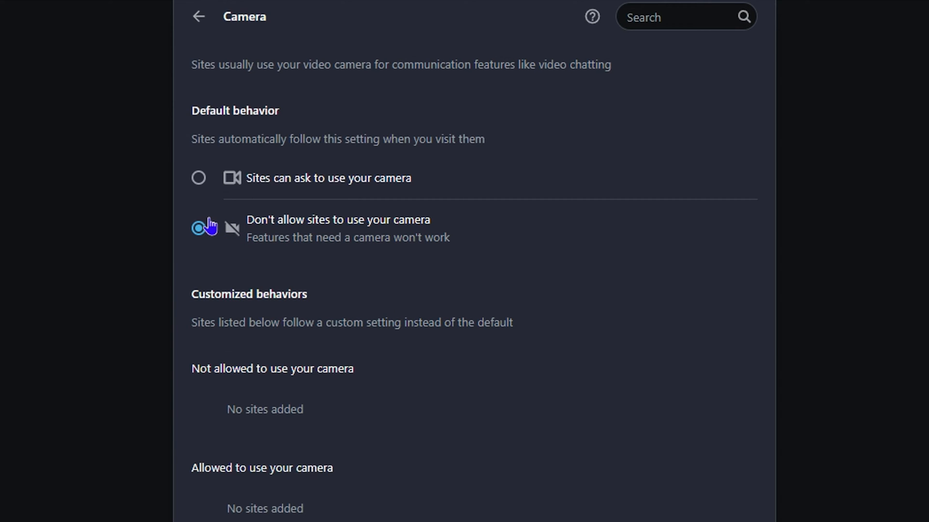
click(199, 228)
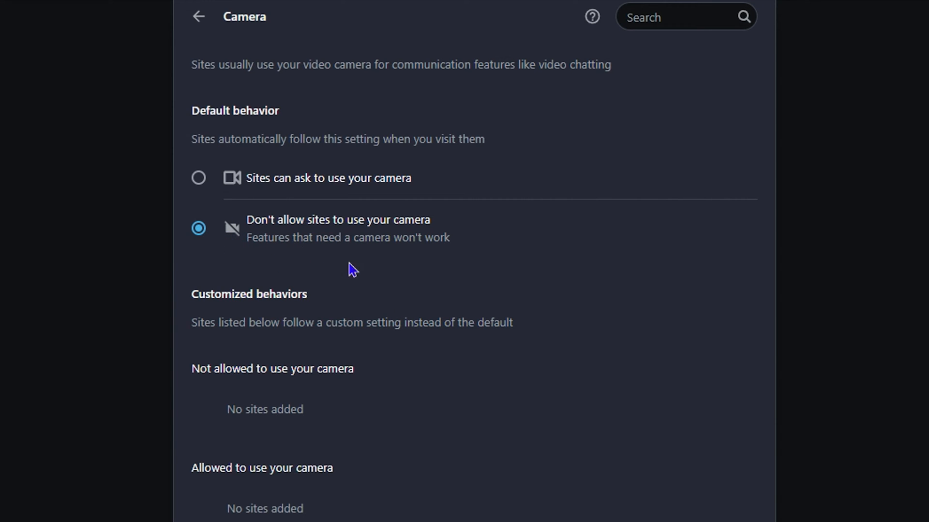
mouse_move(179, 183)
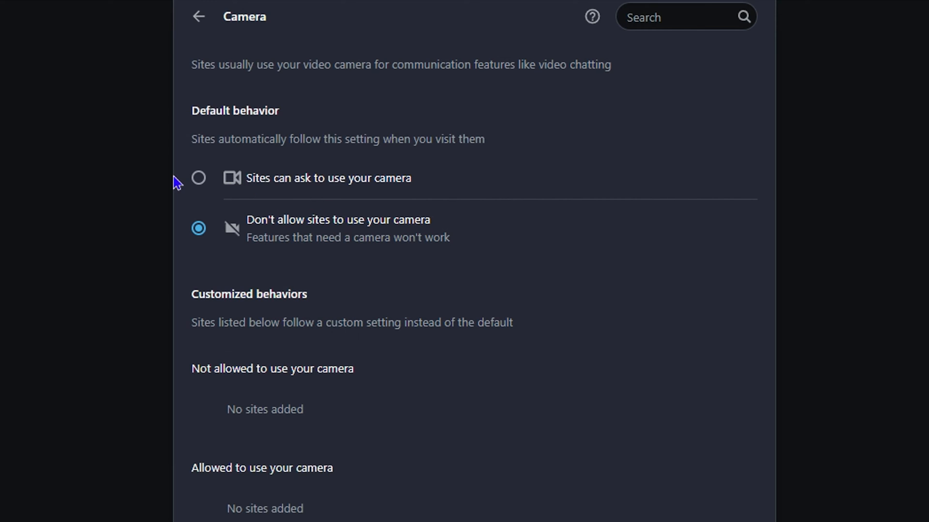
click(198, 178)
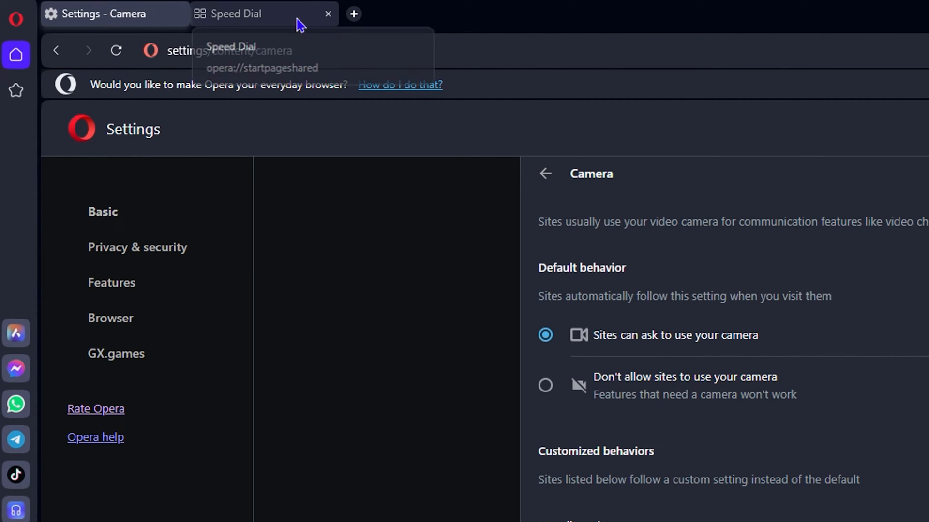
Step: Switch to the Speed Dial start page, leaving the Camera settings tab
click(237, 13)
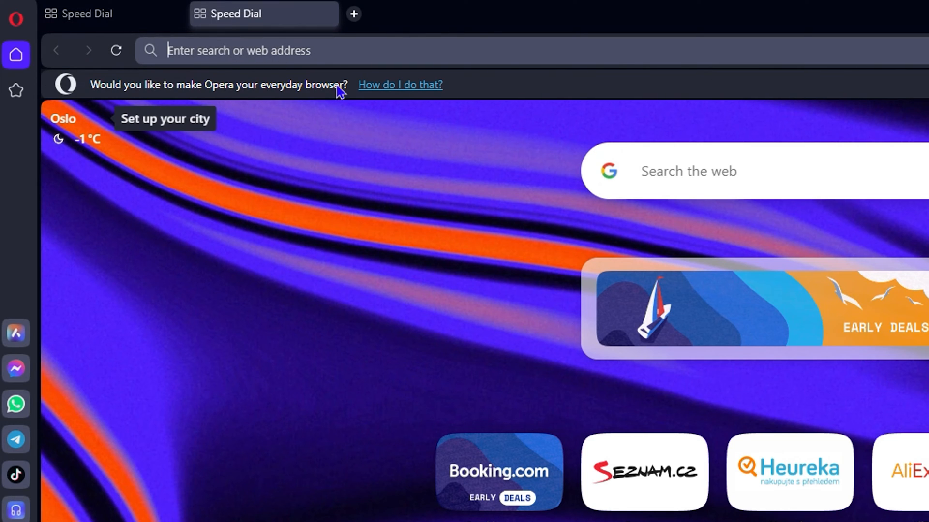
mouse_move(509, 82)
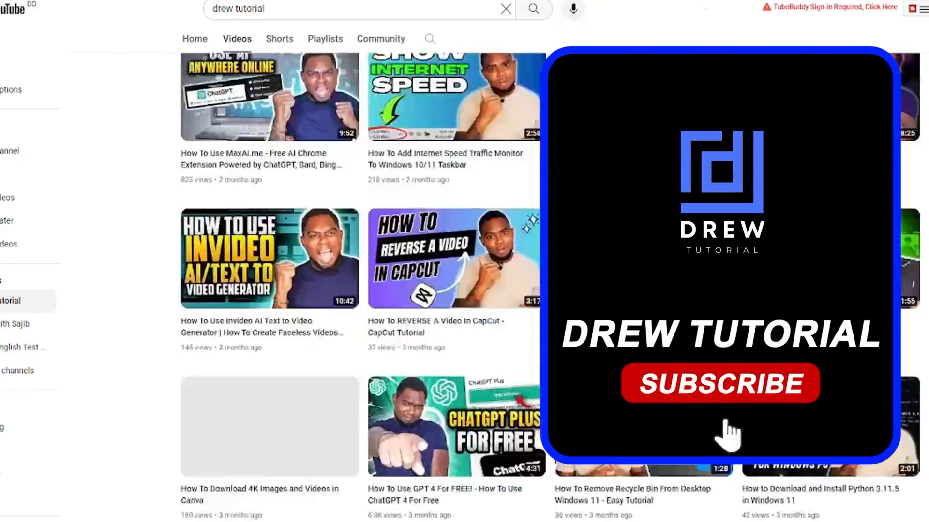
click(719, 383)
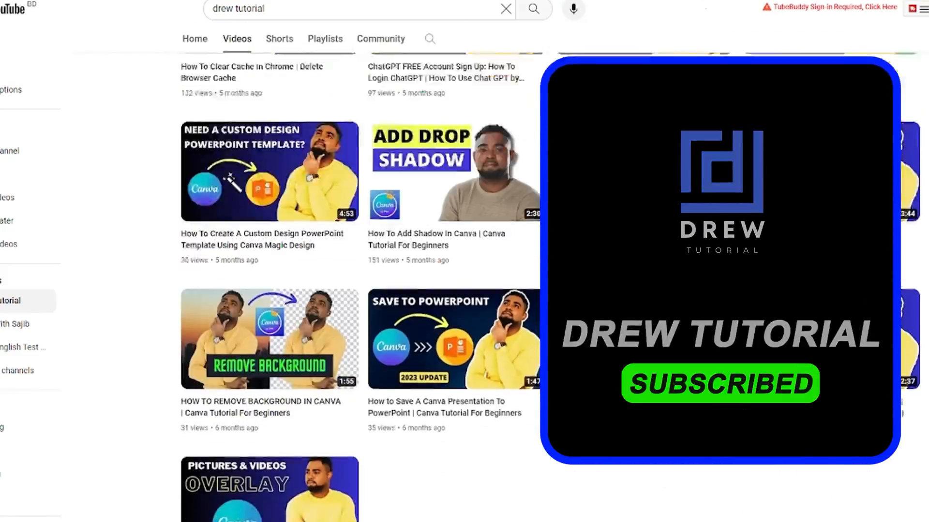
scroll(down, 3)
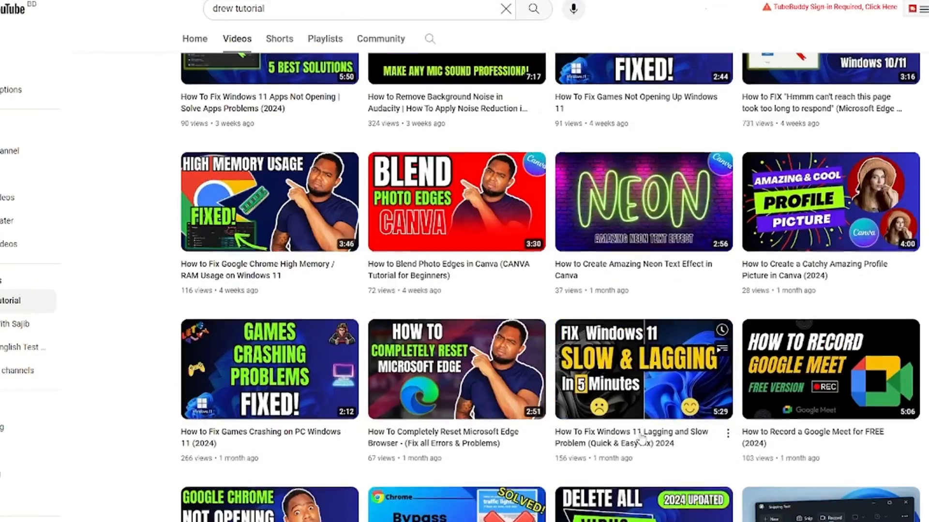